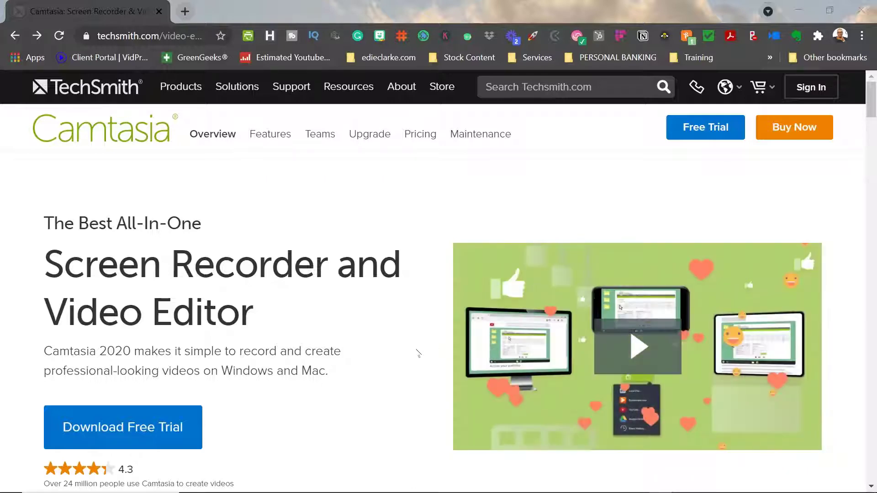
- Scroll the Overview page to the 'best screen recording software for' list of video types
{"action": "scroll", "scroll_direction": "down", "scroll_amount": 3}
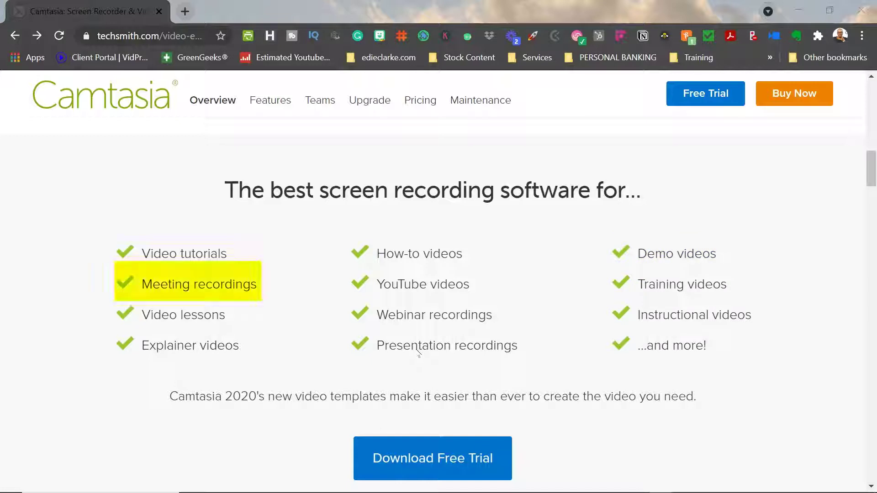
{"action": "left_click", "coordinate": [198, 284]}
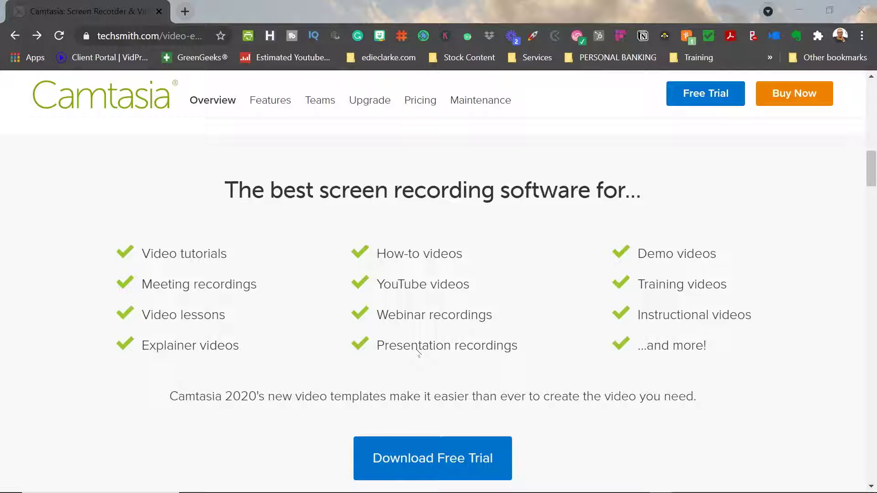
{"action": "double_click", "coordinate": [417, 284]}
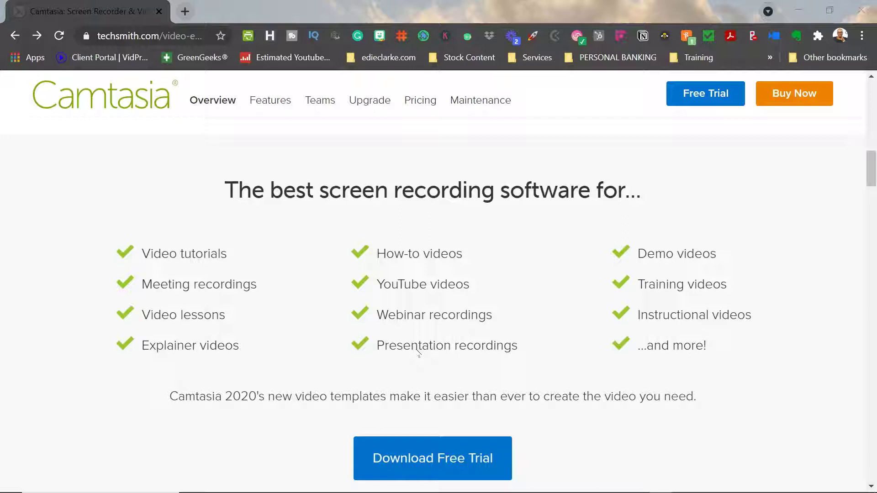
{"action": "double_click", "coordinate": [433, 314]}
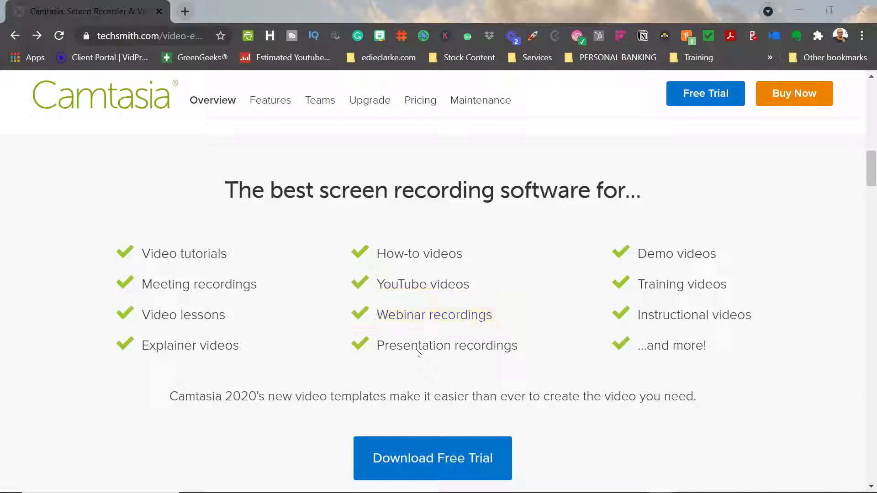
{"action": "double_click", "coordinate": [190, 346]}
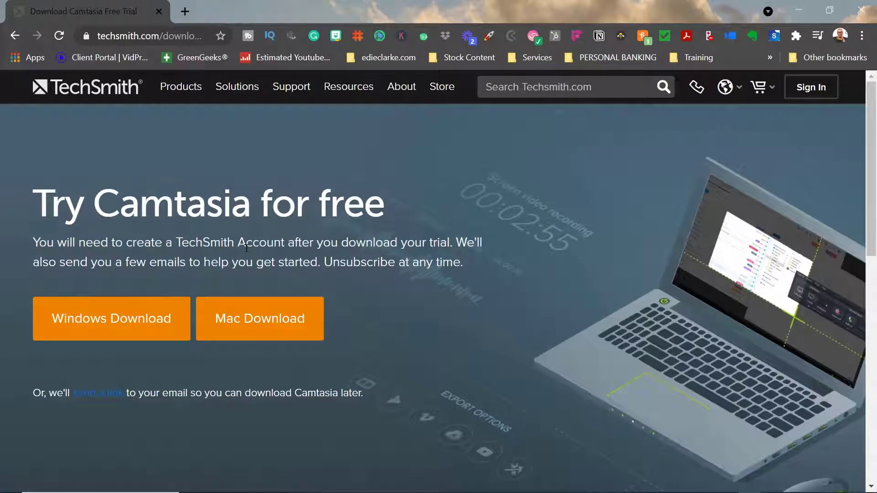
{"action": "mouse_move", "coordinate": [368, 276]}
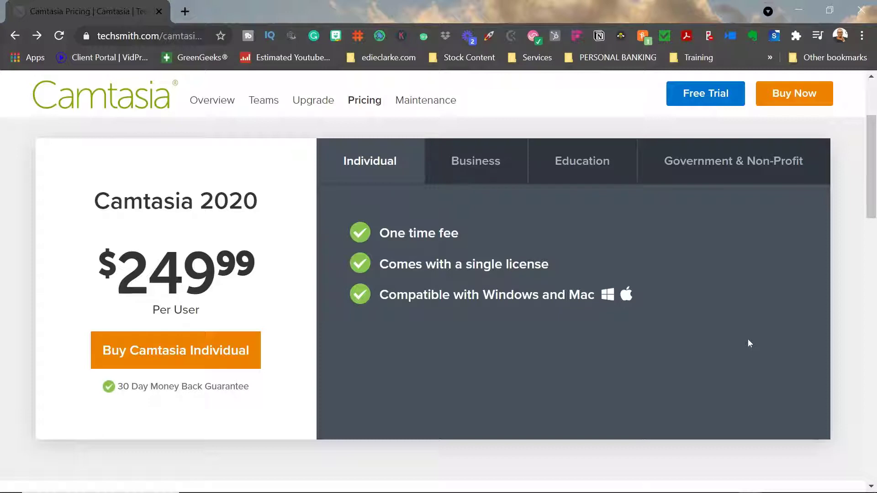
- Browse the pricing page and view the $169.99 Education pricing plan
{"action": "scroll", "scroll_direction": "down", "scroll_amount": 3}
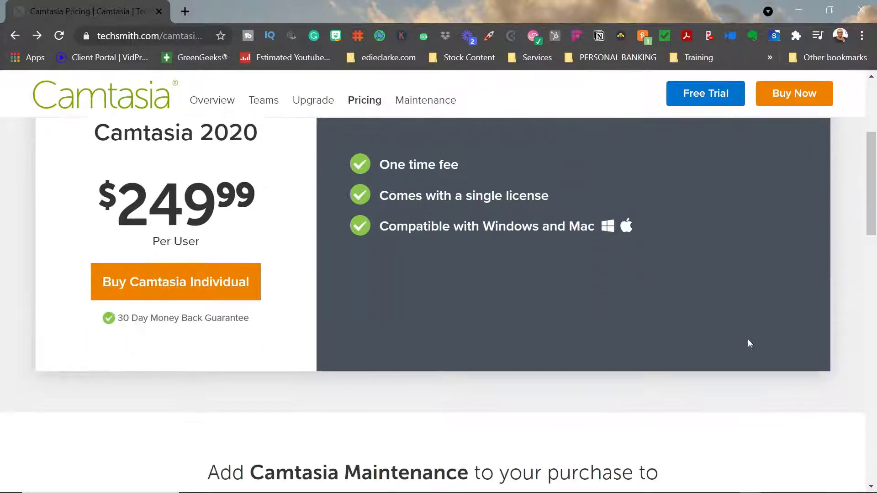
{"action": "scroll", "scroll_direction": "down", "scroll_amount": 3}
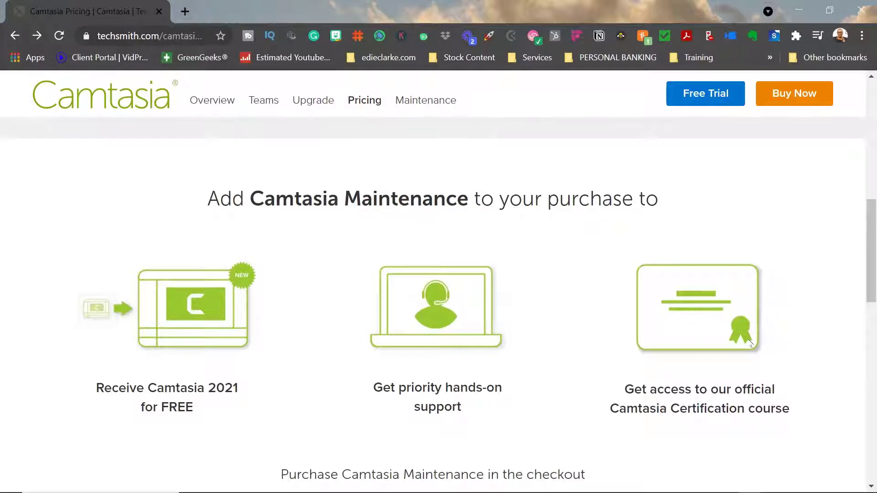
{"action": "scroll", "scroll_direction": "up", "scroll_amount": 3}
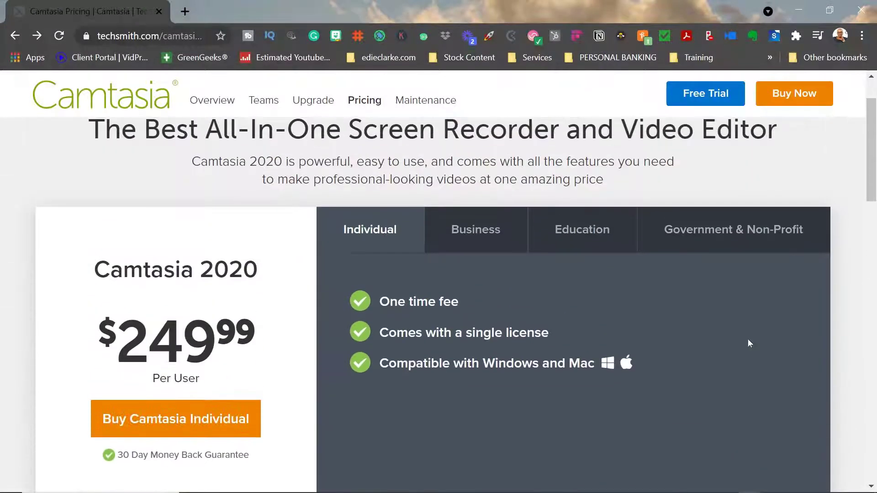
{"action": "left_click", "coordinate": [581, 230]}
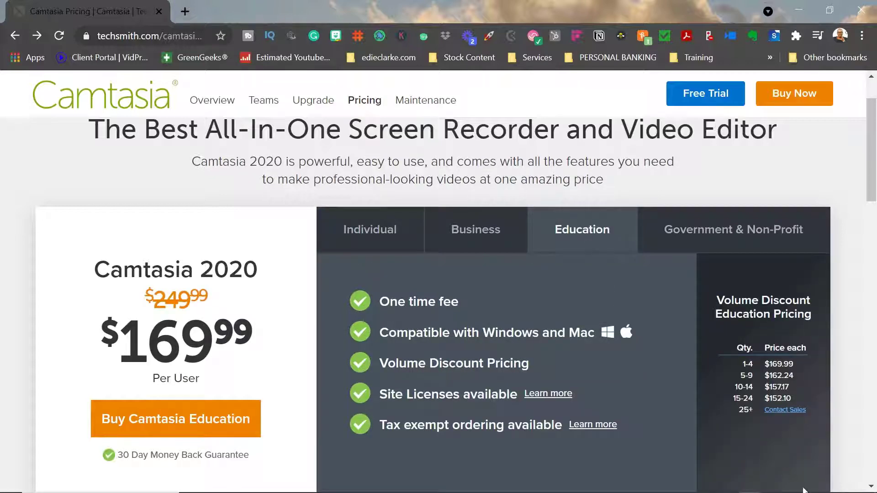
{"action": "mouse_move", "coordinate": [794, 475]}
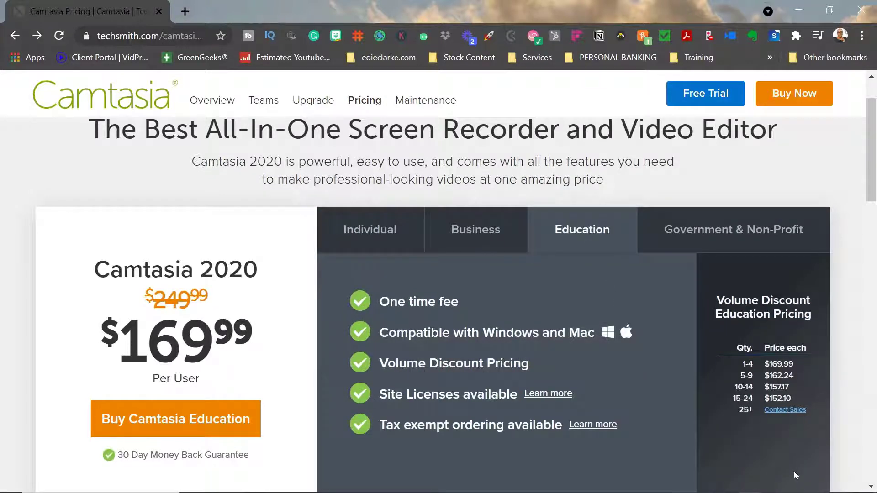
- Navigate to the Camtasia 2021 upgrade page with its $139.99 offer
{"action": "scroll", "scroll_direction": "down", "scroll_amount": 3}
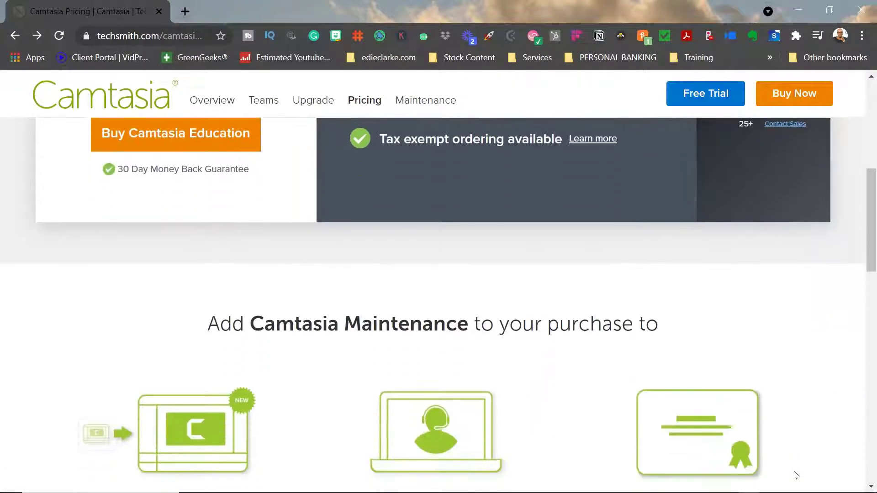
{"action": "scroll", "scroll_direction": "down", "scroll_amount": 3}
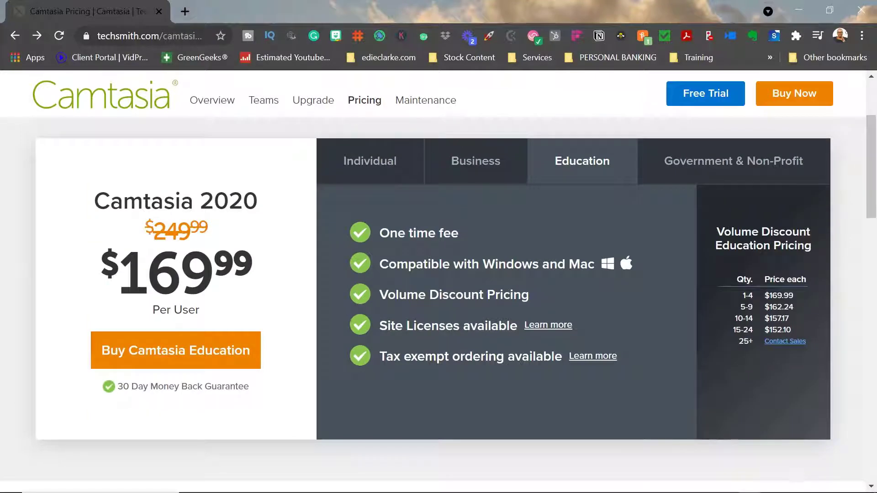
{"action": "left_click", "coordinate": [313, 100]}
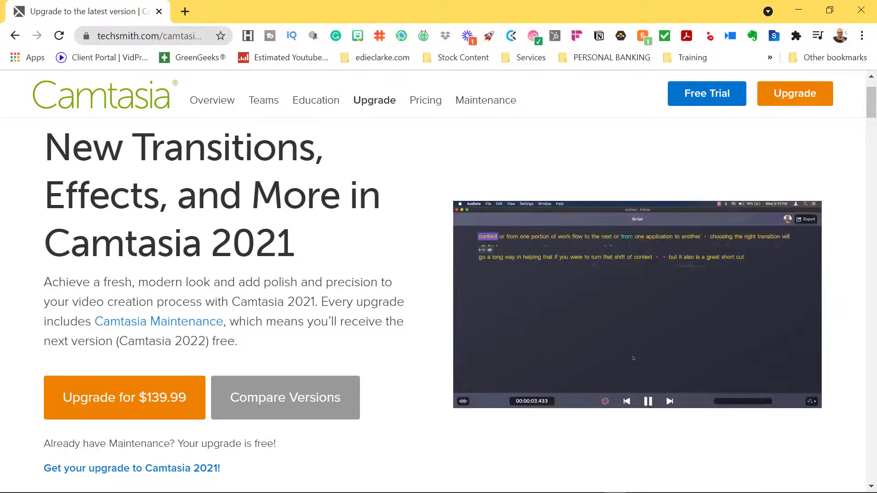
{"action": "left_click", "coordinate": [647, 401]}
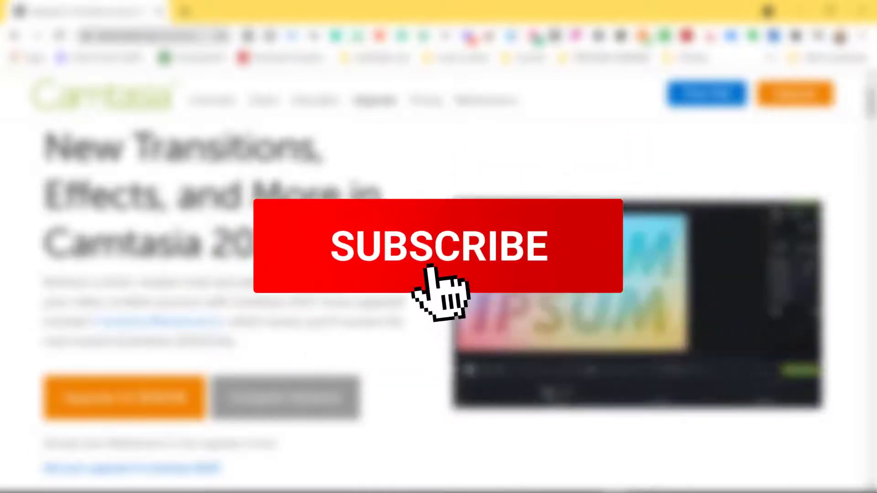
{"action": "left_click", "coordinate": [438, 246]}
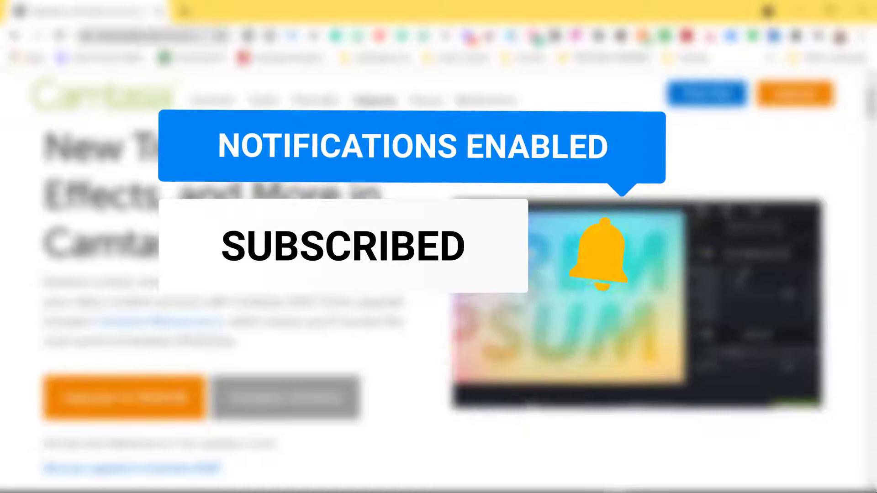